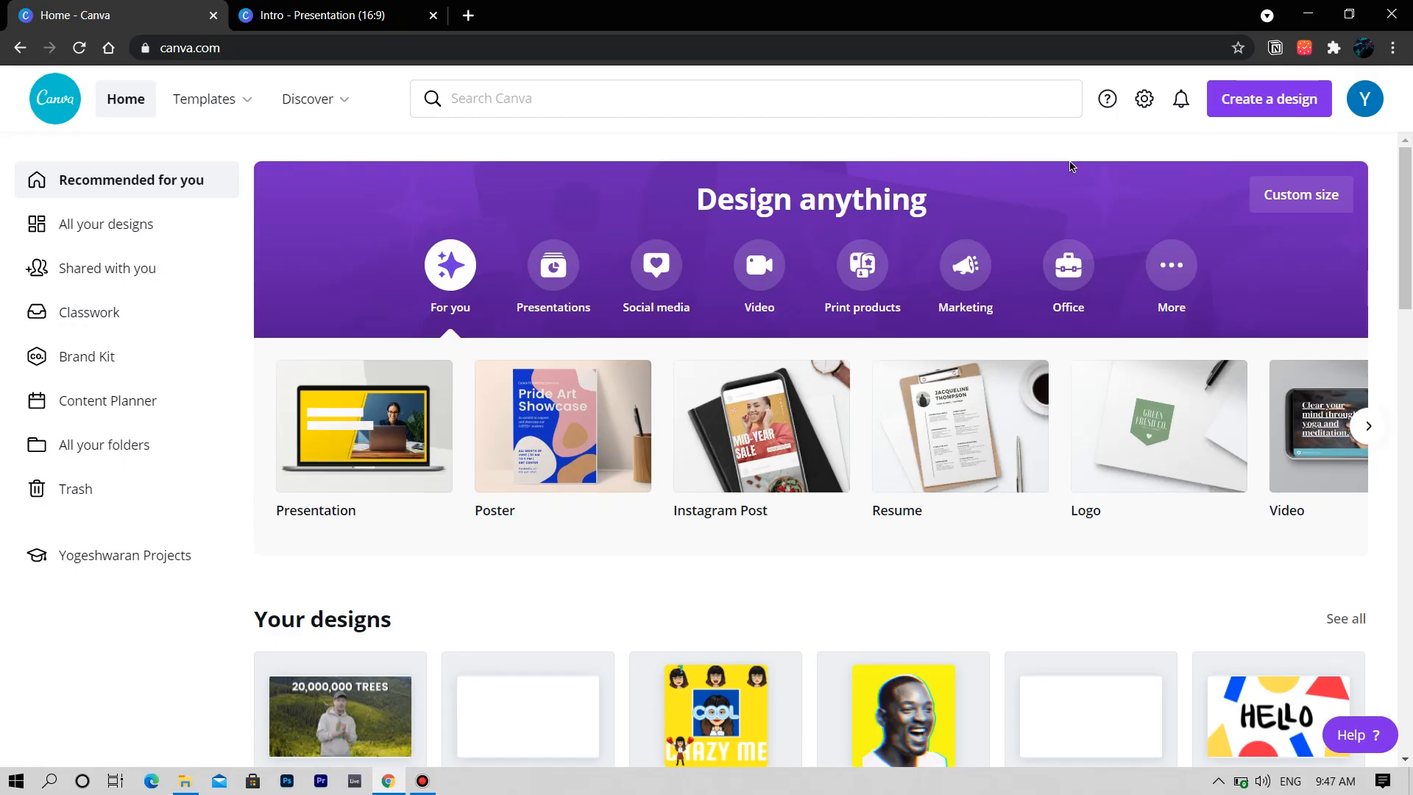
Step: Switch to the blank Intro presentation and collapse the Templates side panel
scroll("down", 3)
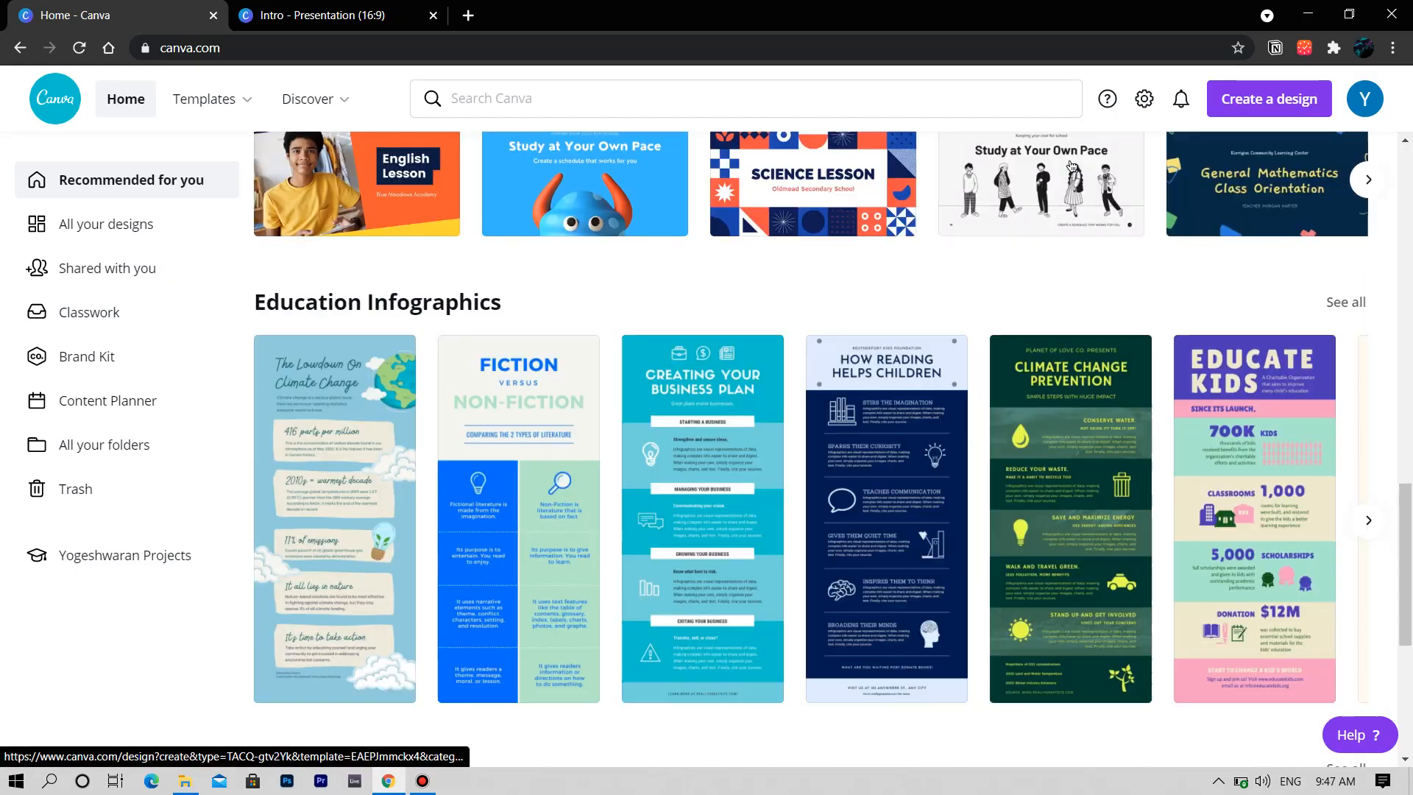
scroll("down", 3)
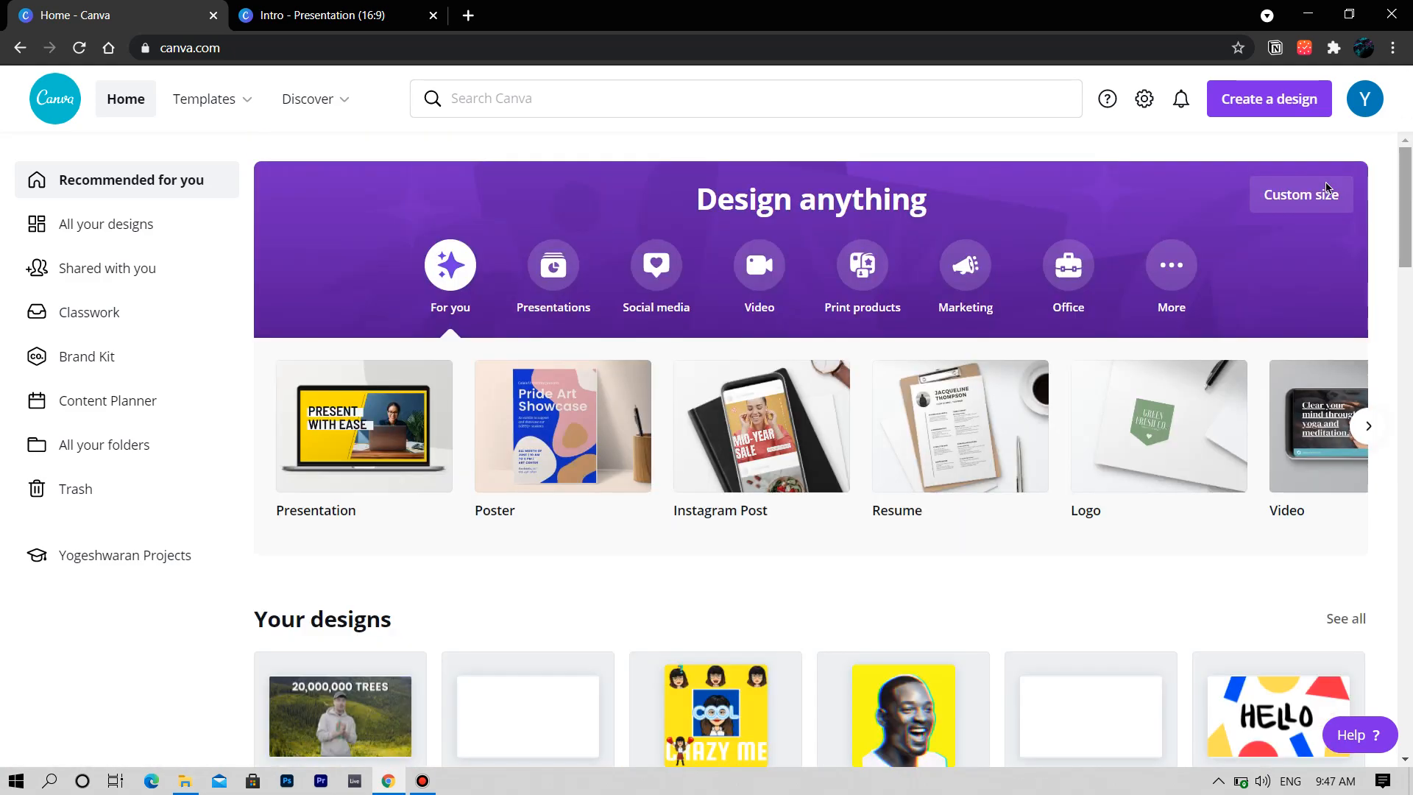
mouse_move(884, 362)
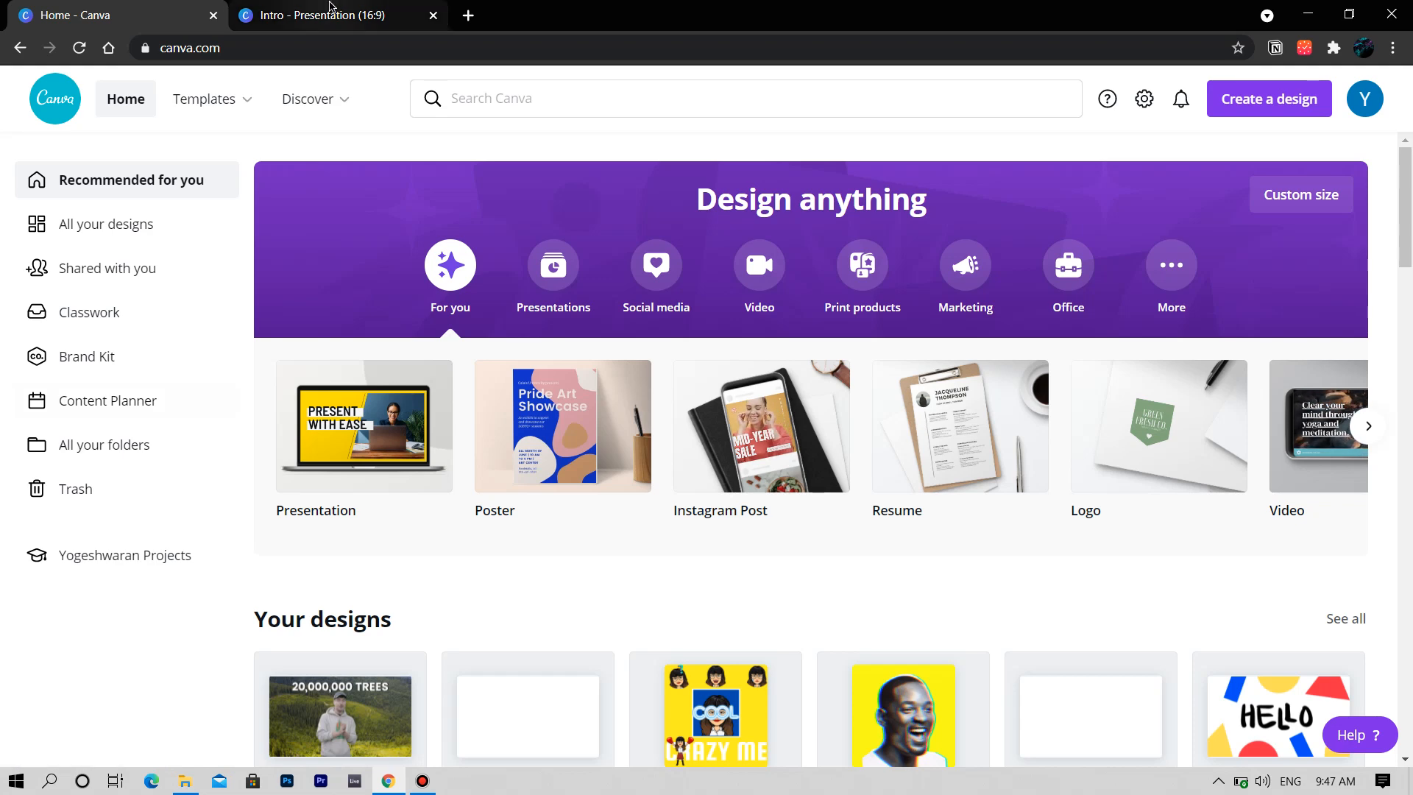
left_click(324, 15)
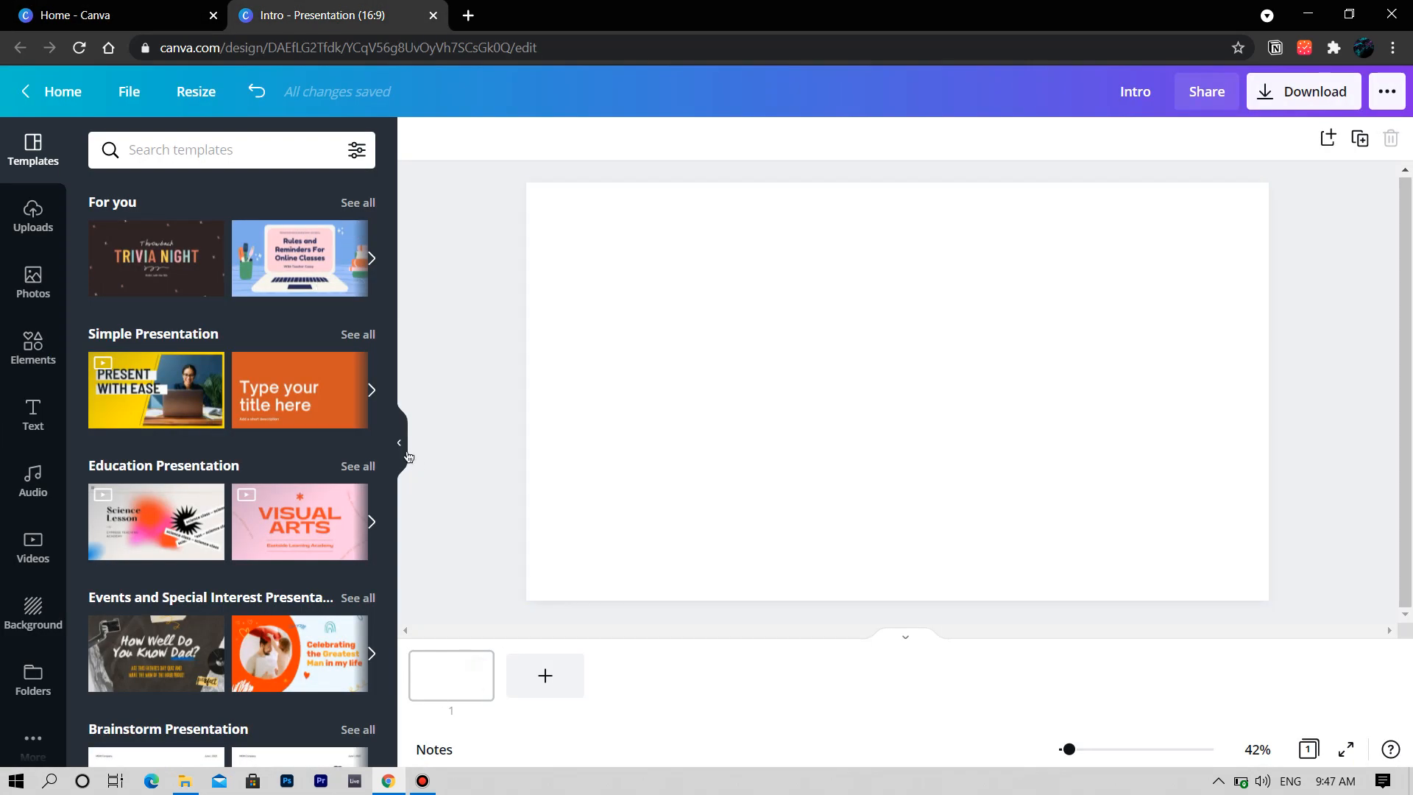
left_click(401, 442)
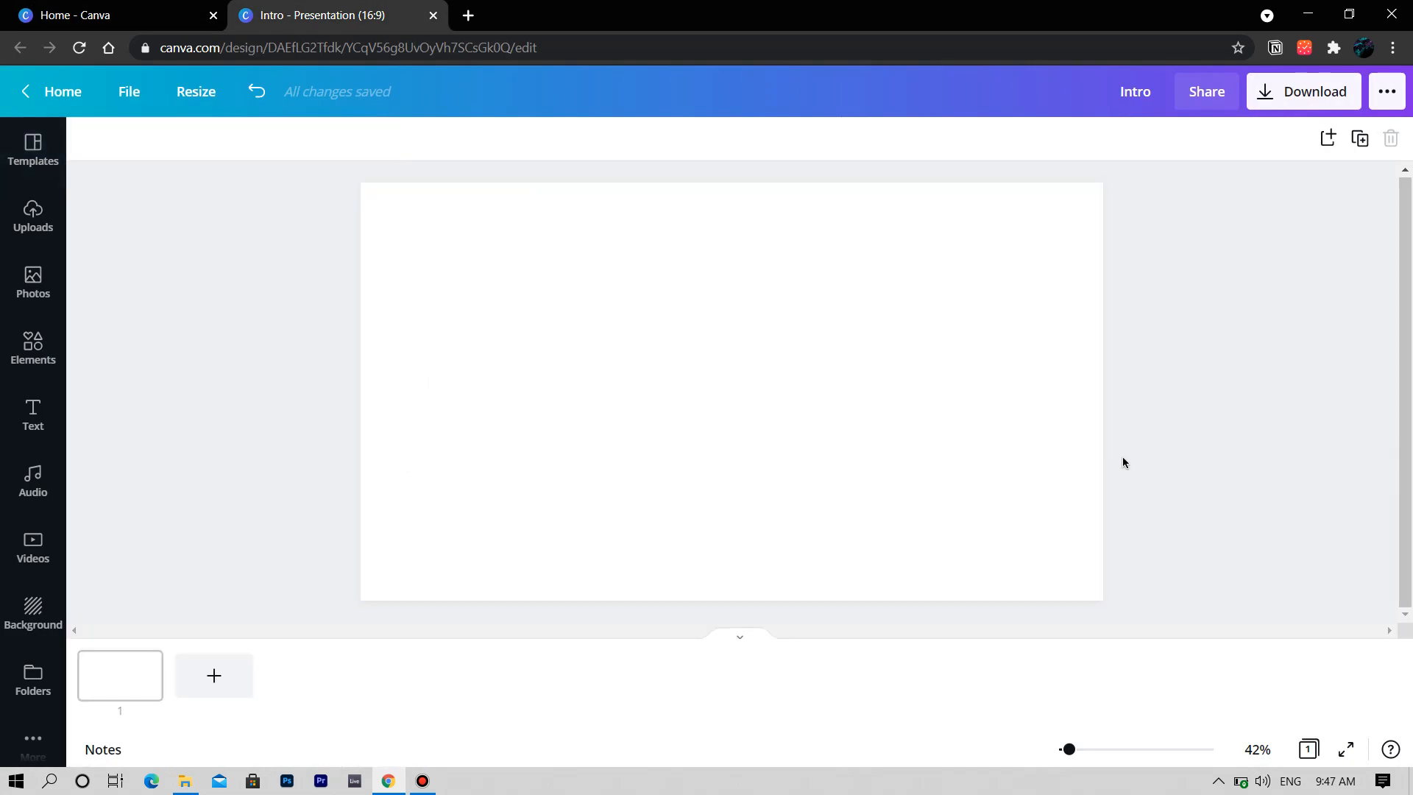
mouse_move(292, 496)
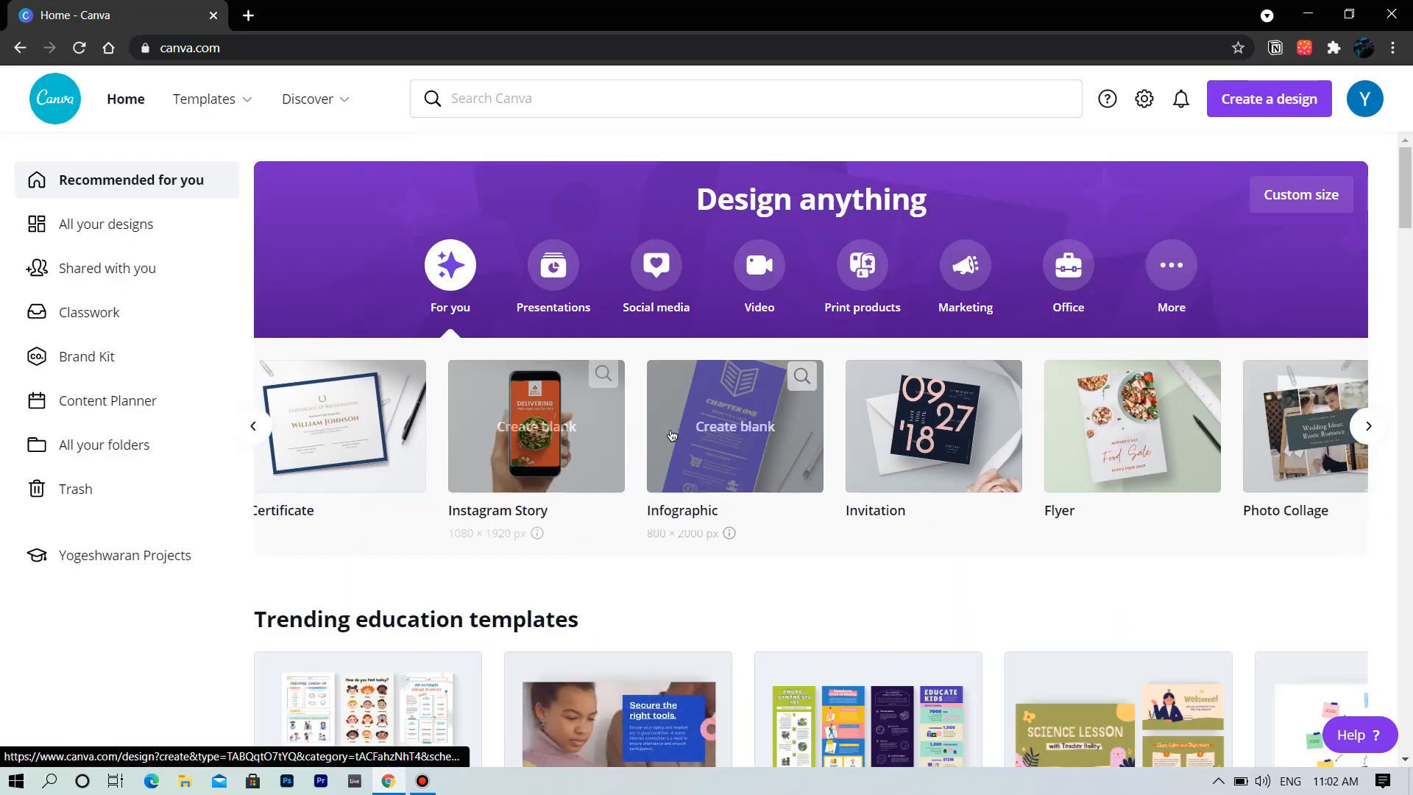
Step: Scroll the design-type carousel to reveal Letterhead, Business Card, Newsletter and Poster formats
left_click(1368, 426)
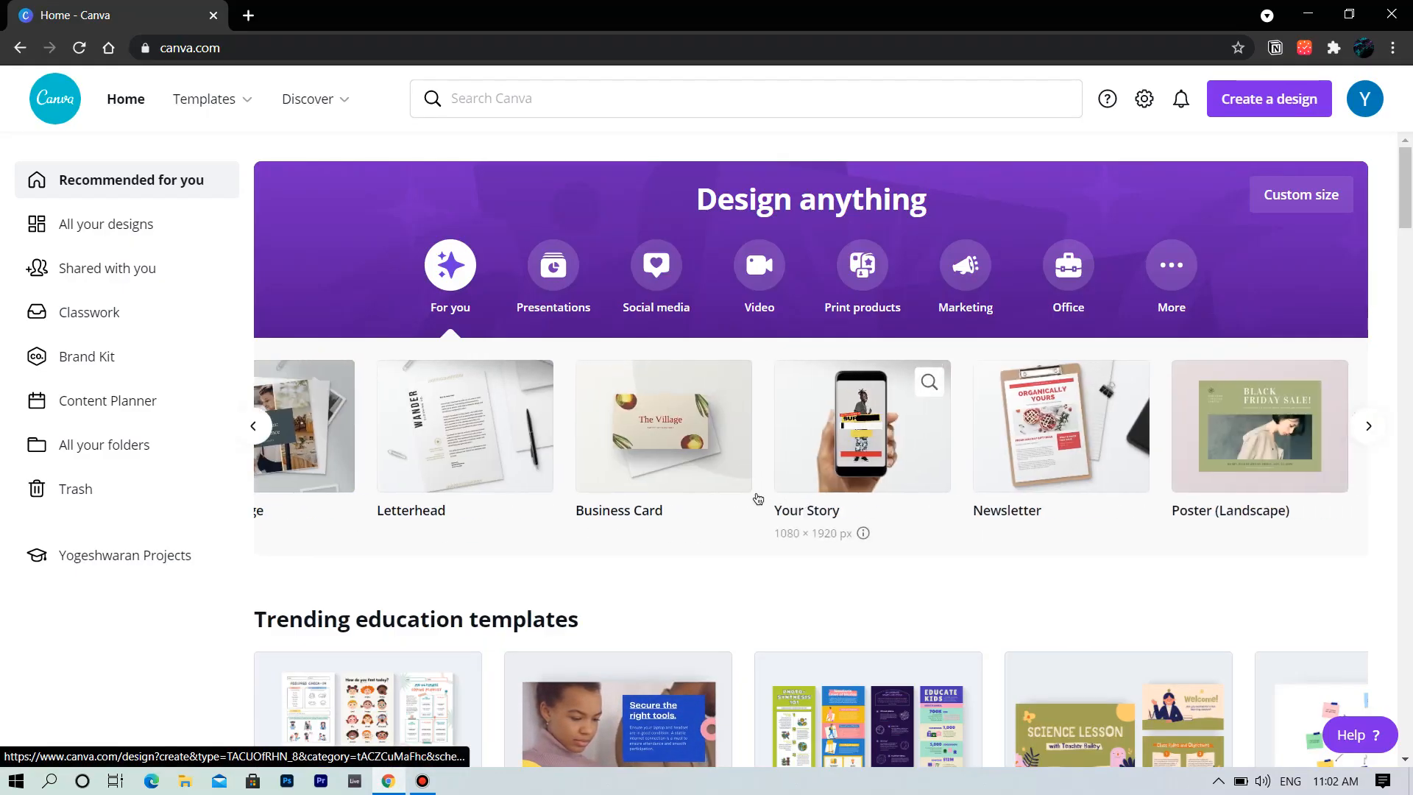
left_click(553, 276)
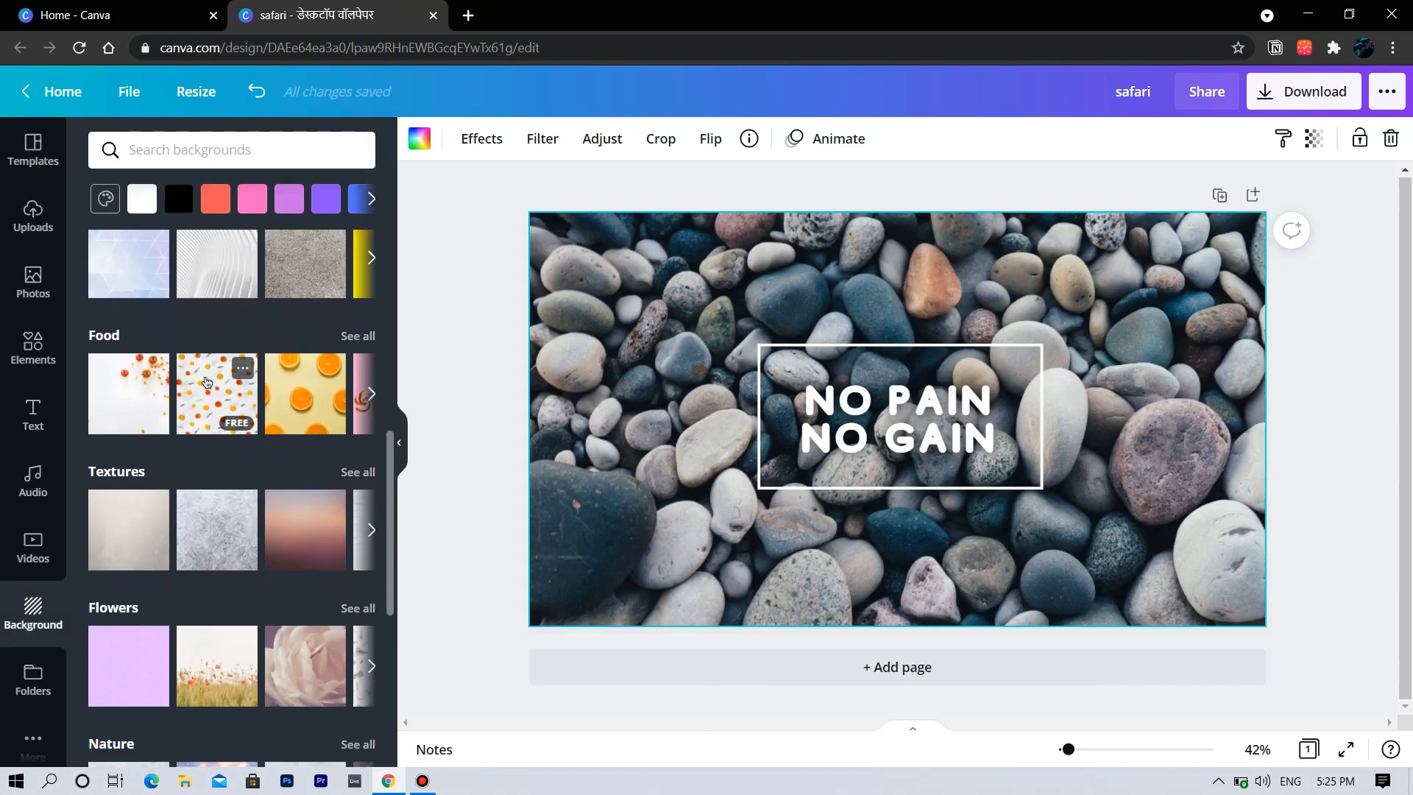
Step: Open the safari quote wallpaper with NO PAIN NO GAIN over a pebble background
left_click(303, 395)
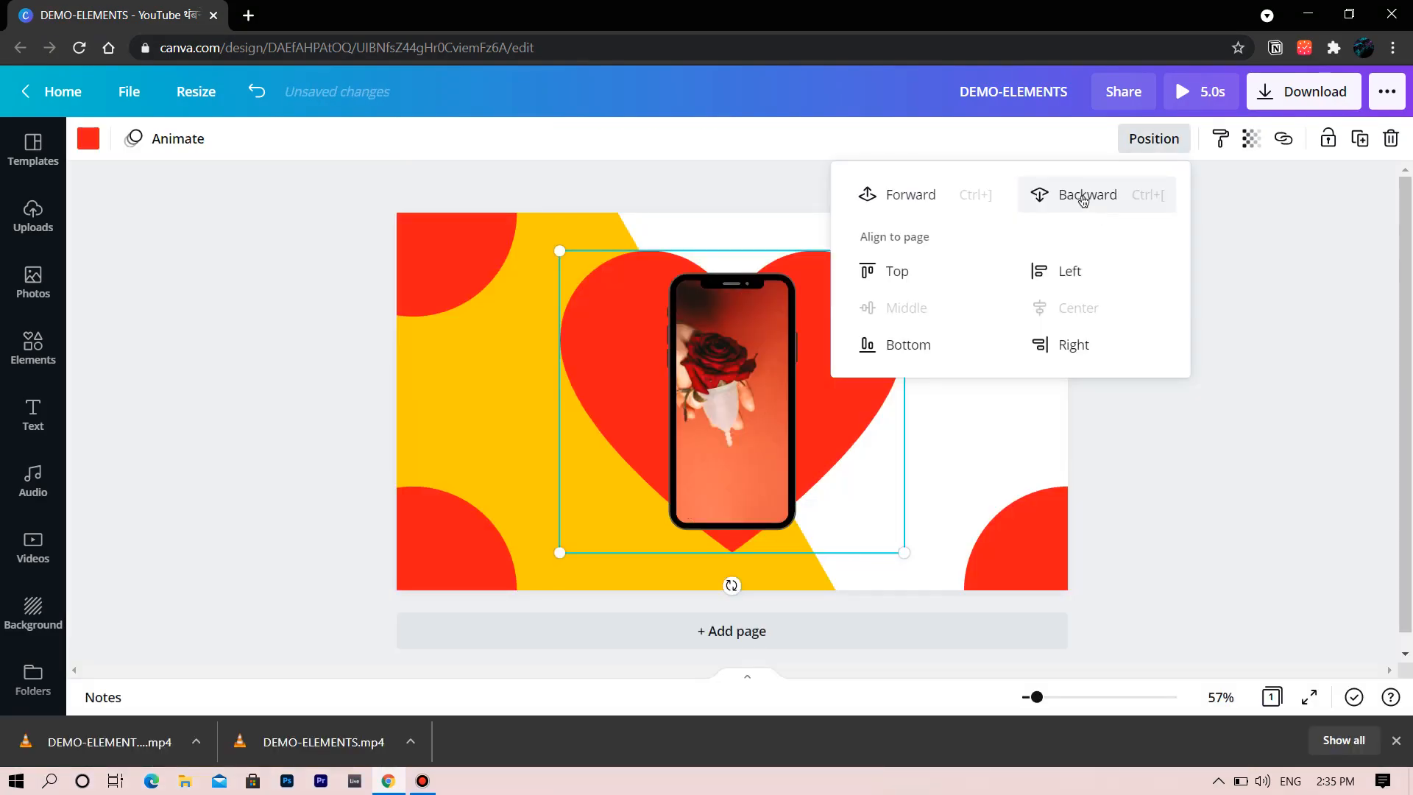
Step: Send the red heart one layer backward so it sits behind the phone mockup
left_click(1087, 194)
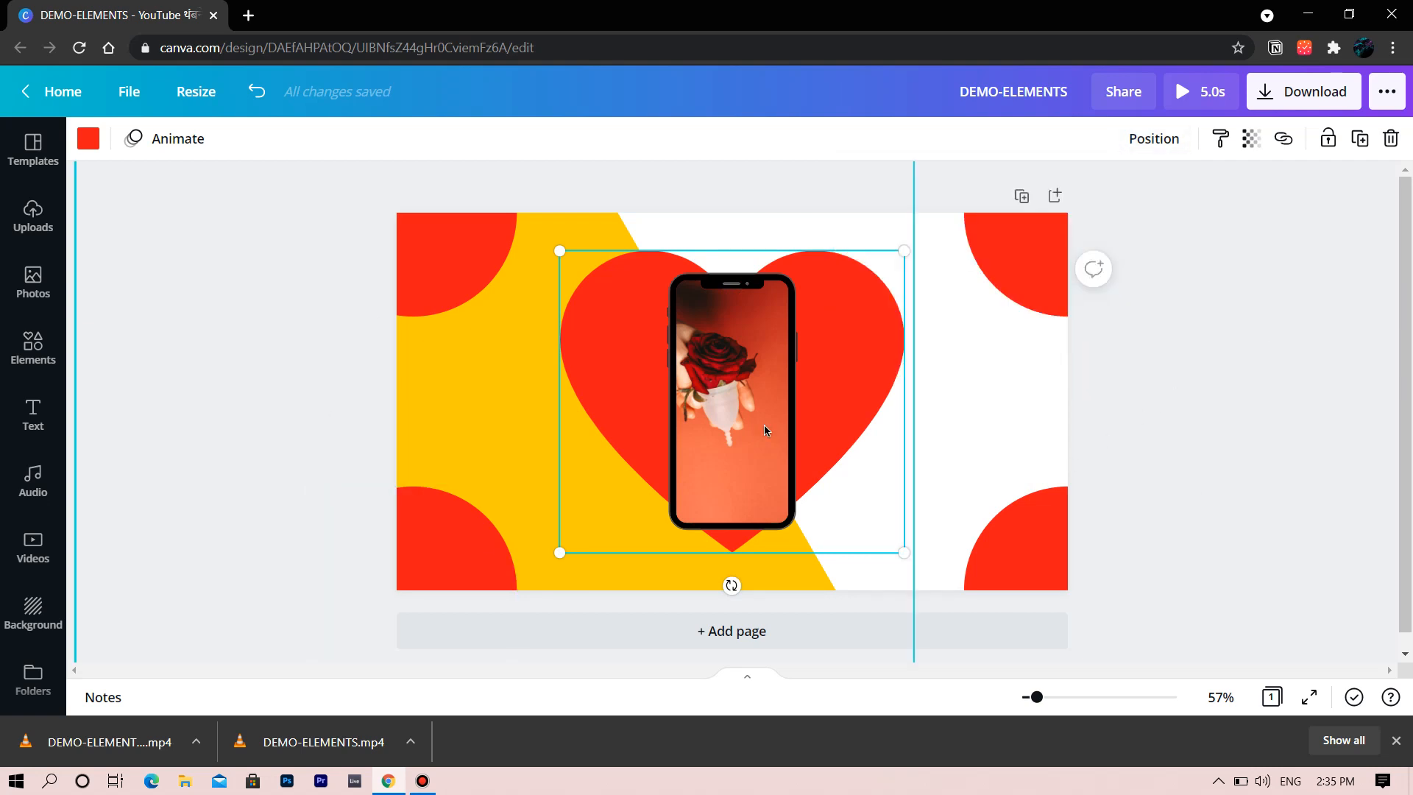
left_click(334, 15)
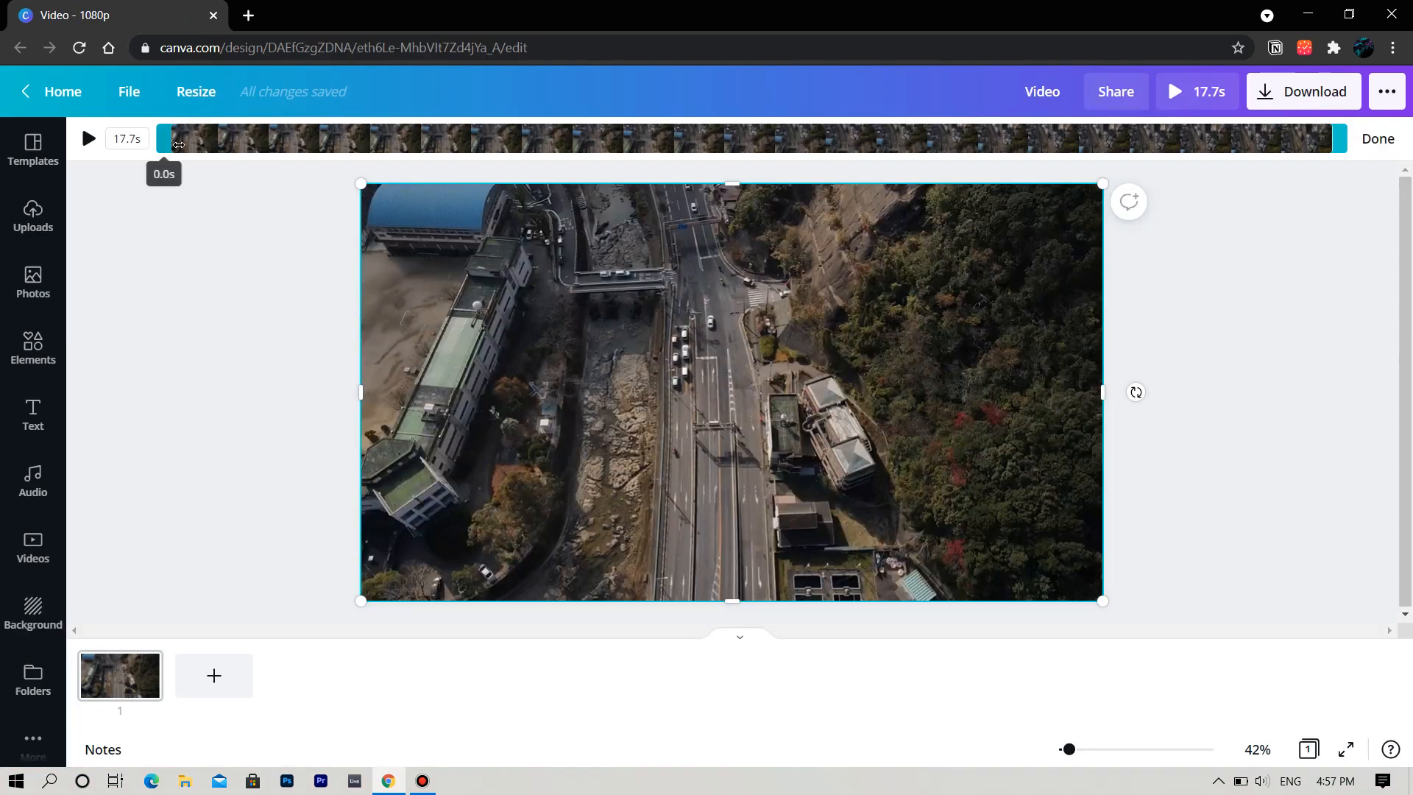
Step: Drag the left trim handle to cut the start of the aerial highway clip
left_click_drag(162, 138, 591, 138)
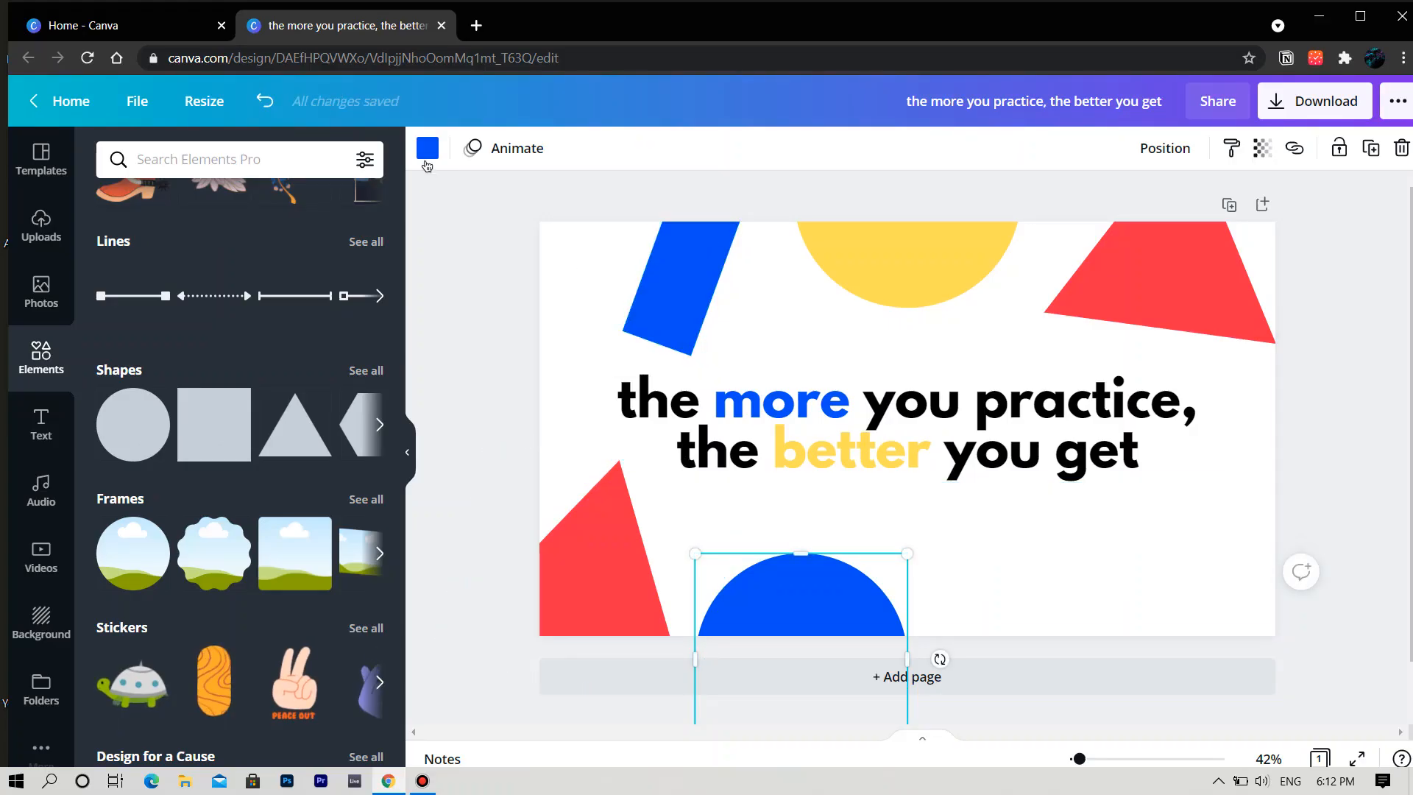
Step: Open the colour panel for the blue half-circle beneath the quote
left_click(427, 147)
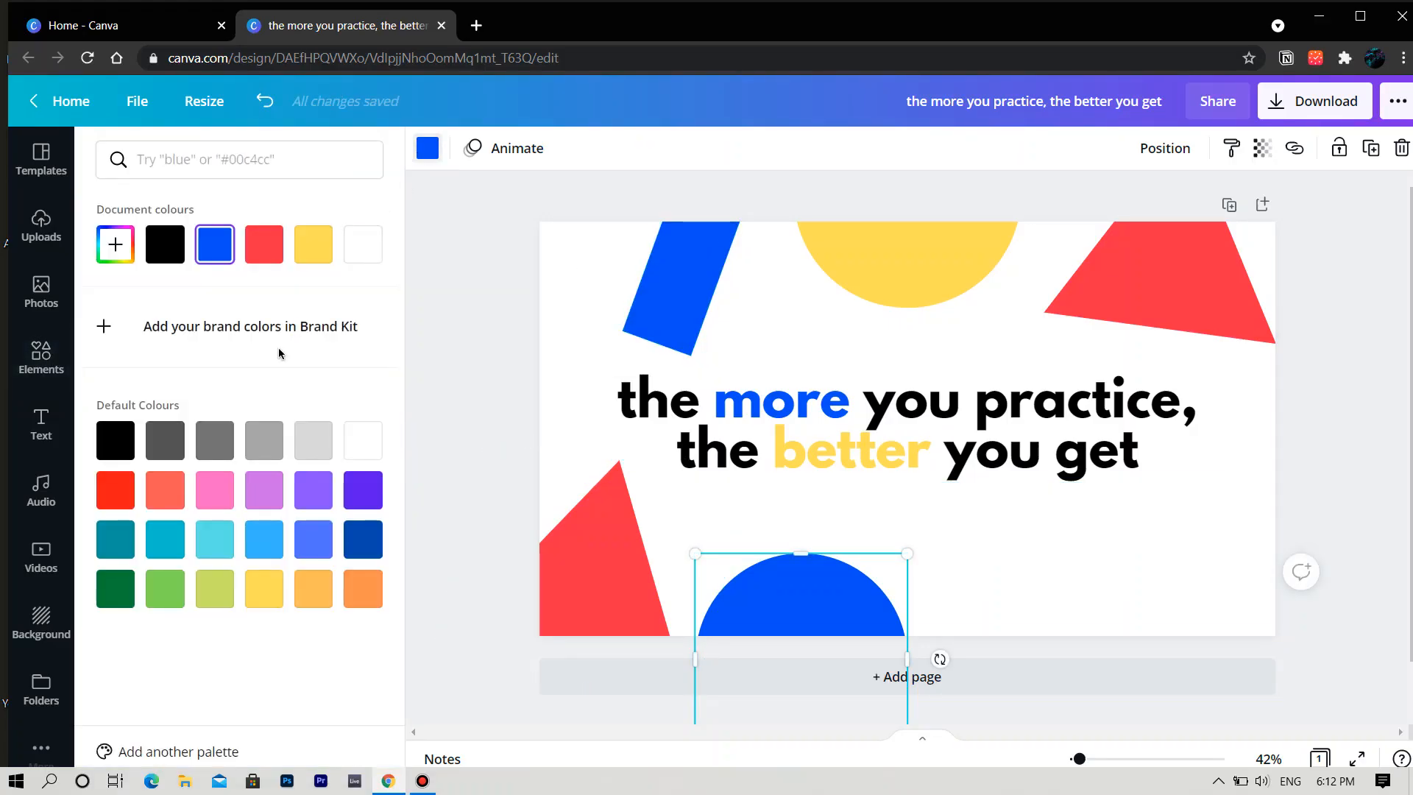
left_click(264, 245)
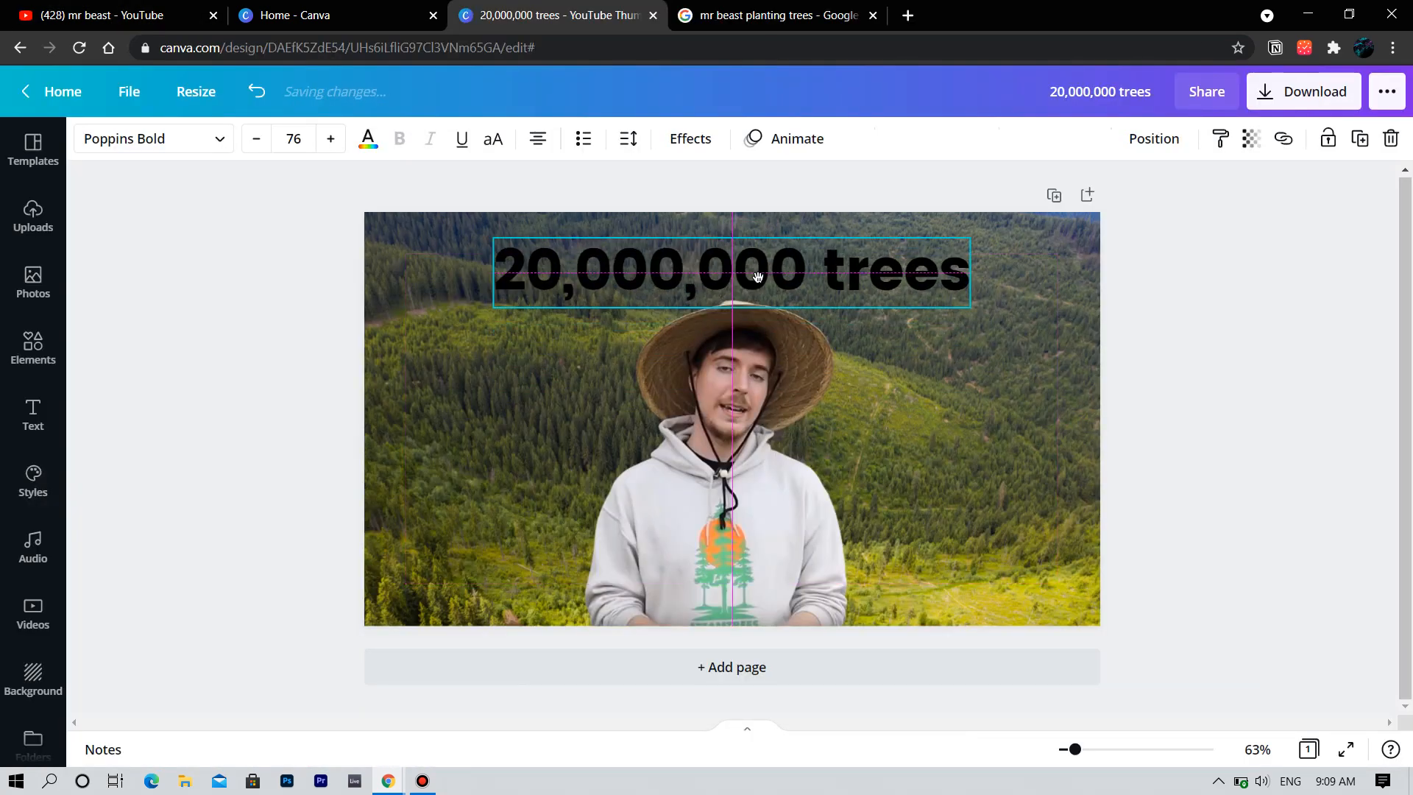
Step: Select the flame pictogram chart and reduce its filled items from 9 to 5
left_click(732, 271)
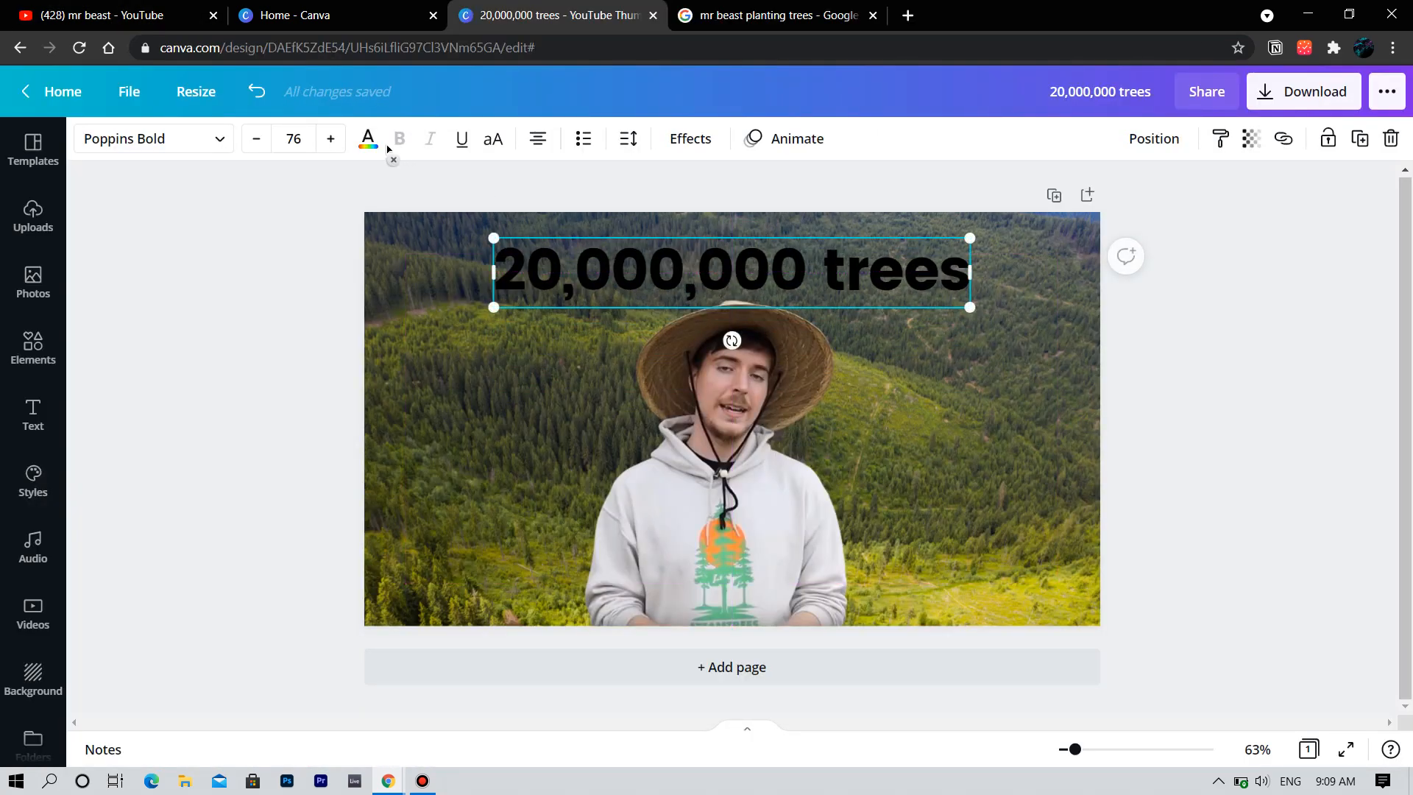
left_click(334, 15)
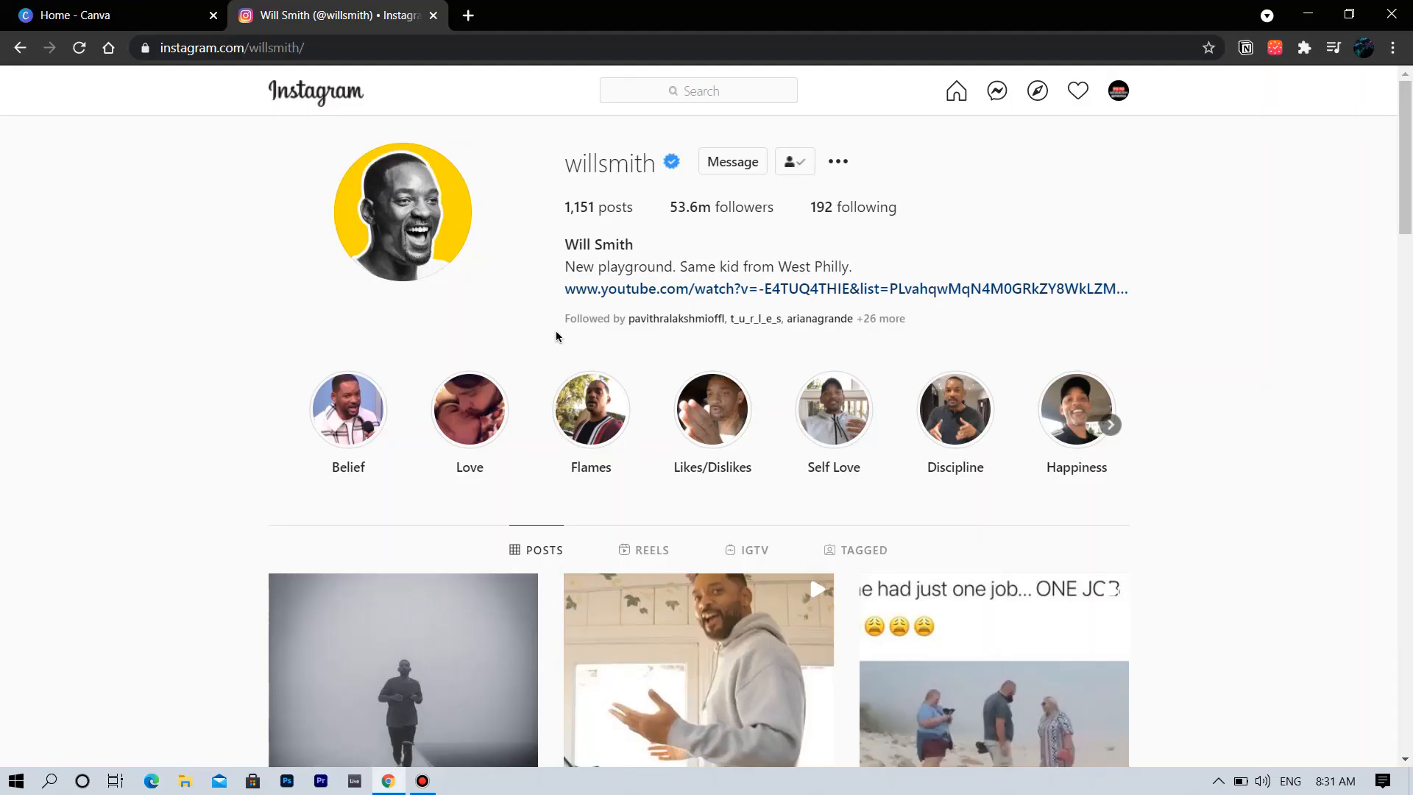
mouse_move(511, 319)
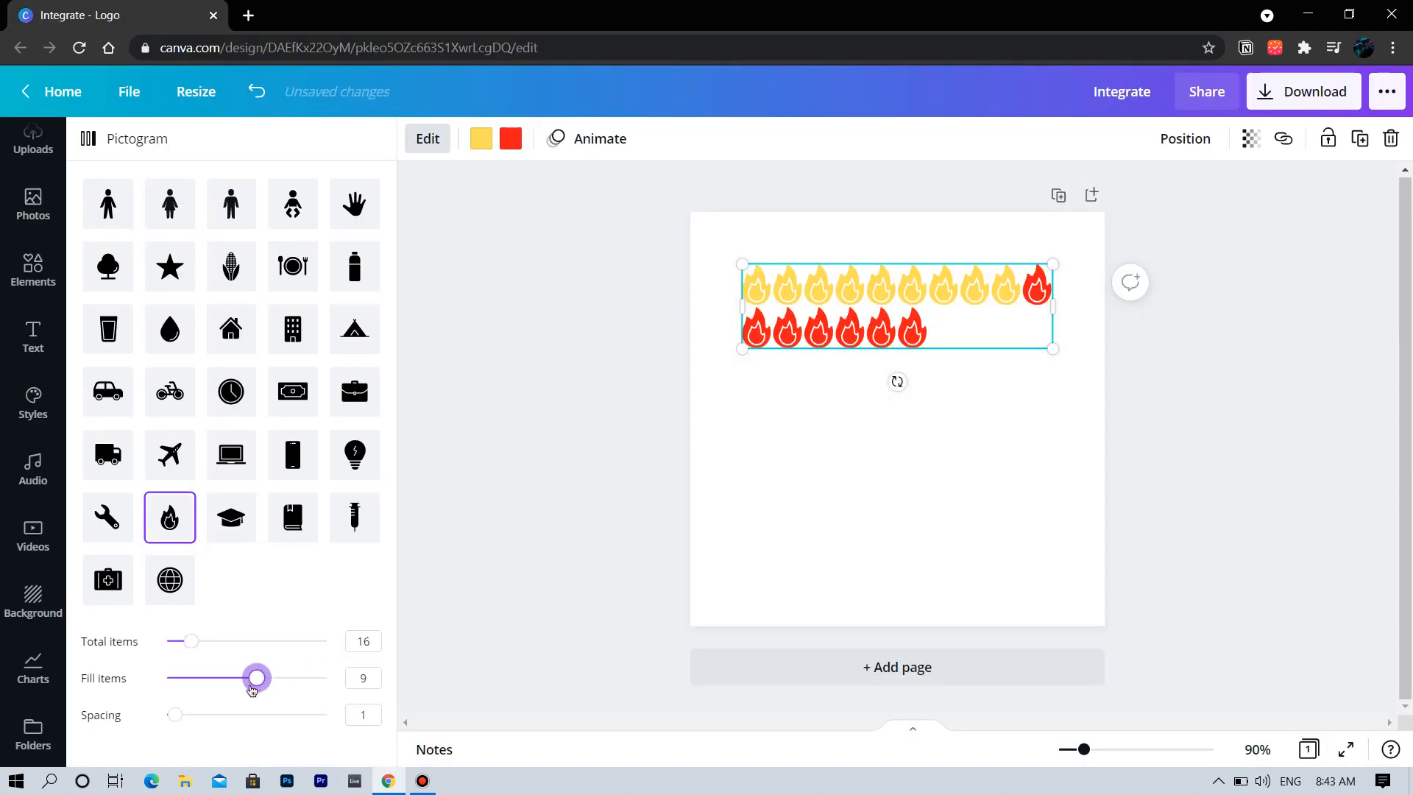
left_click_drag(256, 678, 214, 677)
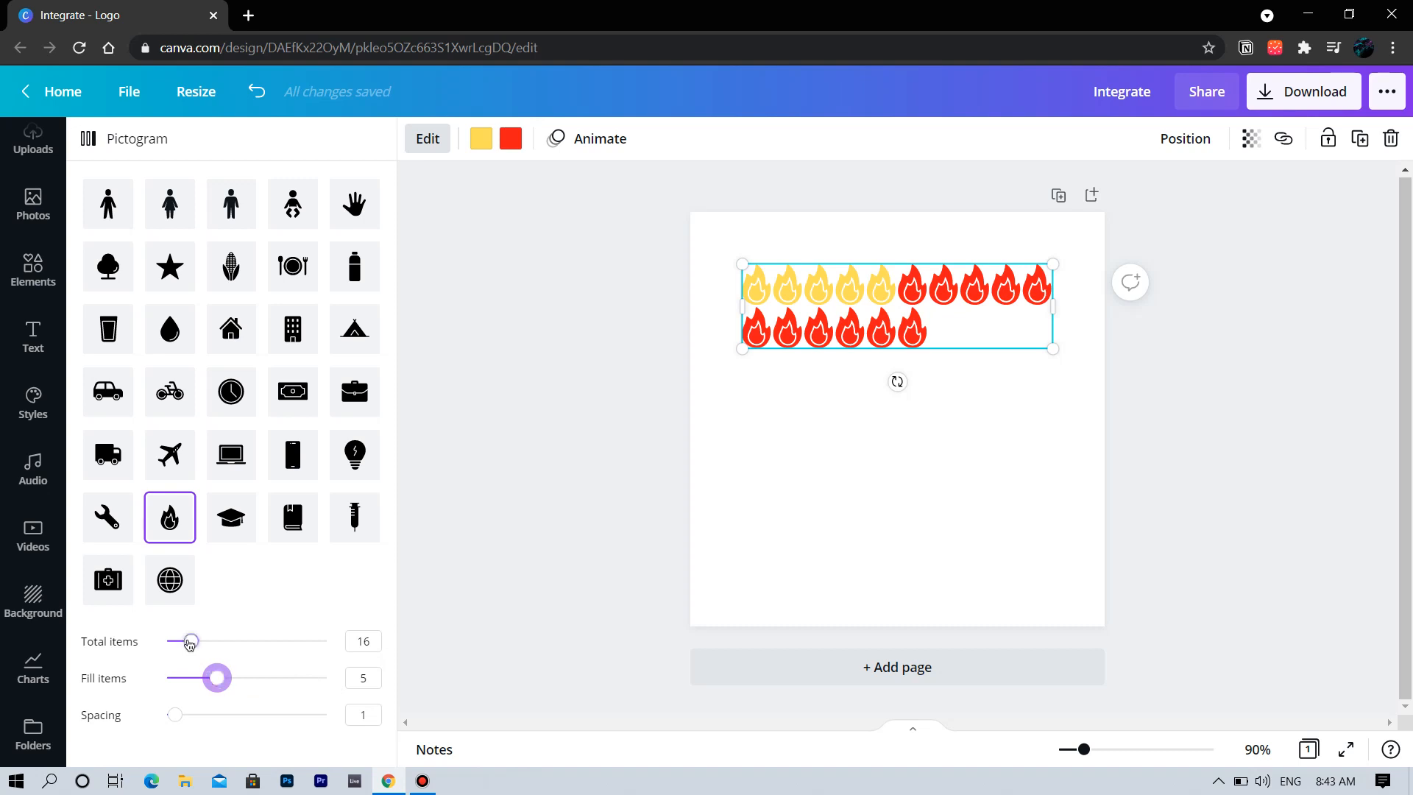